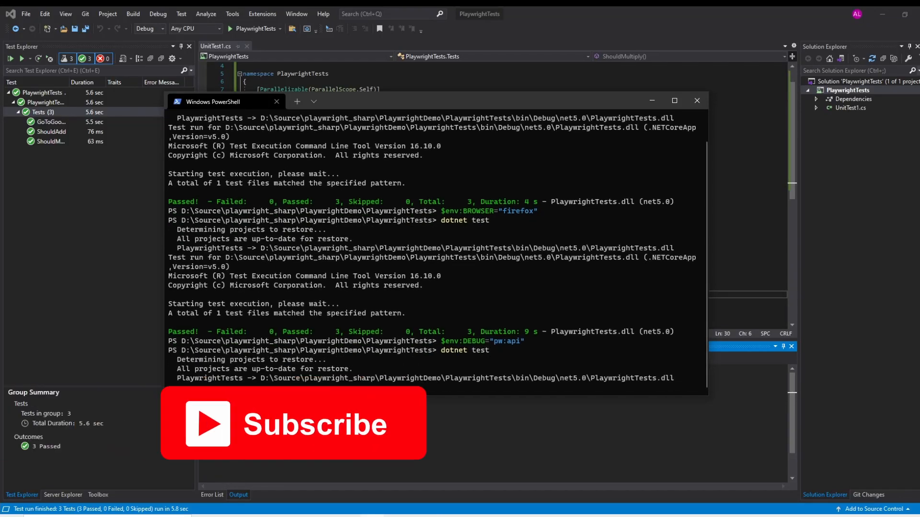
Scroll through the ShouldAdd and ShouldMultiply tests while Test Explorer shows none discovered
scroll(down, 3)
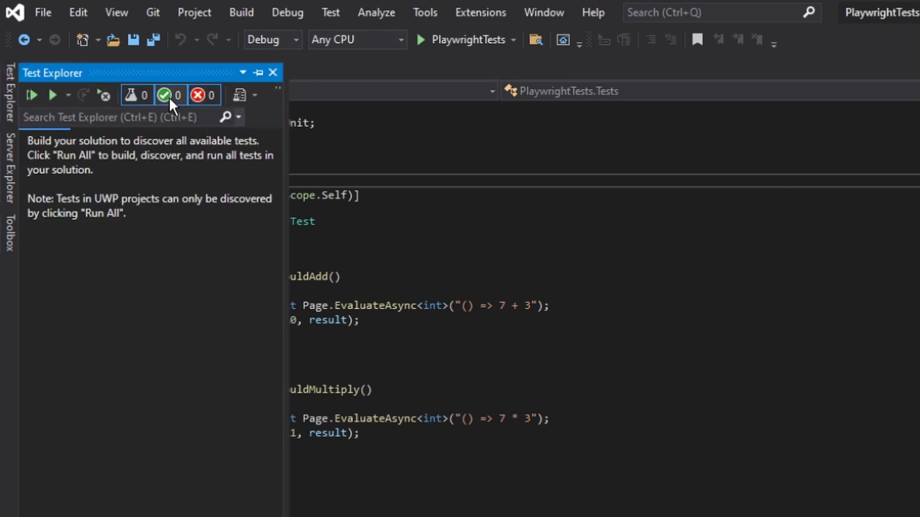
Run all three tests, including GoToGoogle, from Test Explorer
right_click(53, 186)
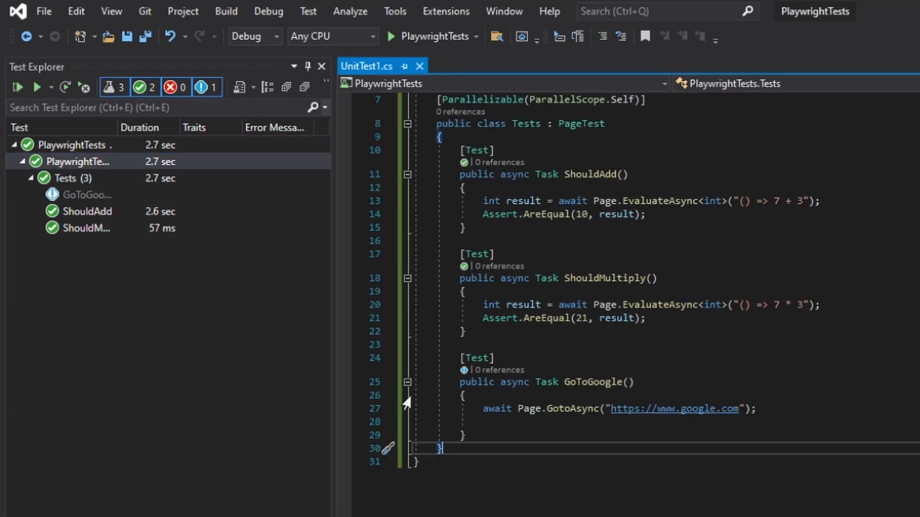
mouse_move(537, 468)
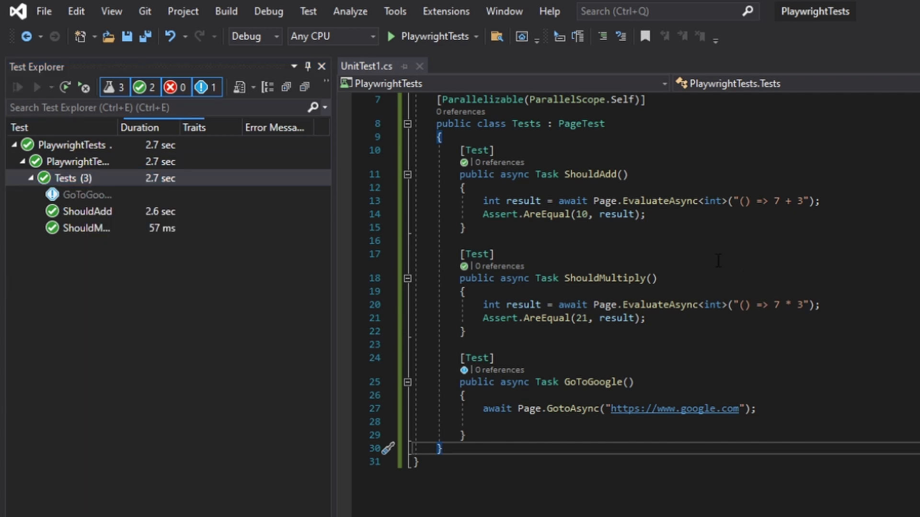
click(18, 87)
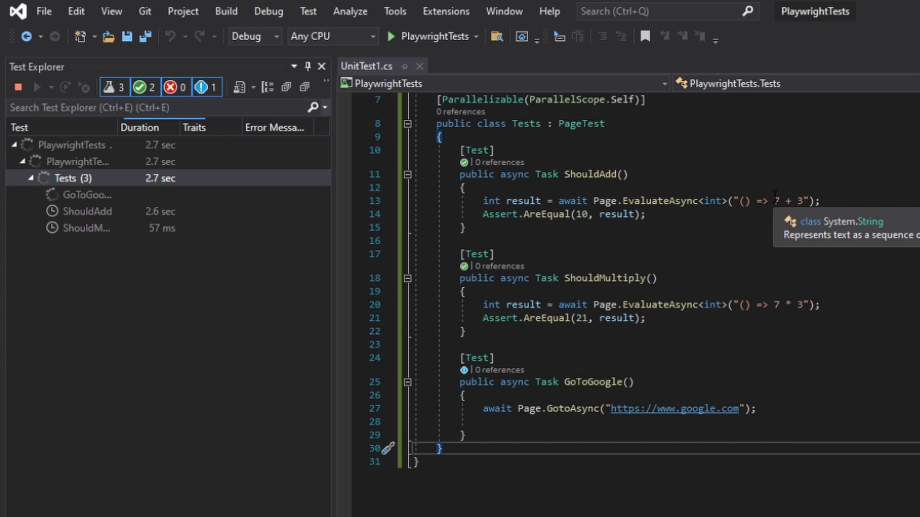
mouse_move(74, 205)
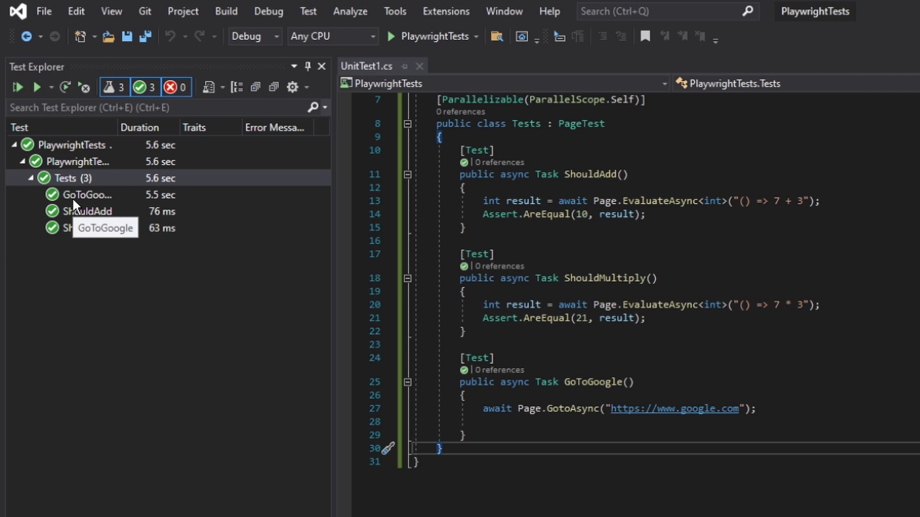
mouse_move(75, 201)
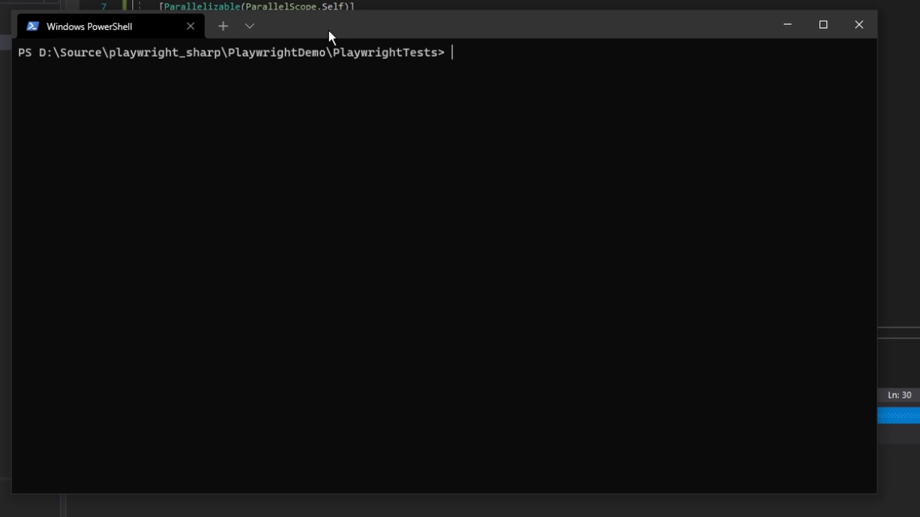
Set HEADED=1 in PowerShell and run dotnet test
text($env:HEADED=1)
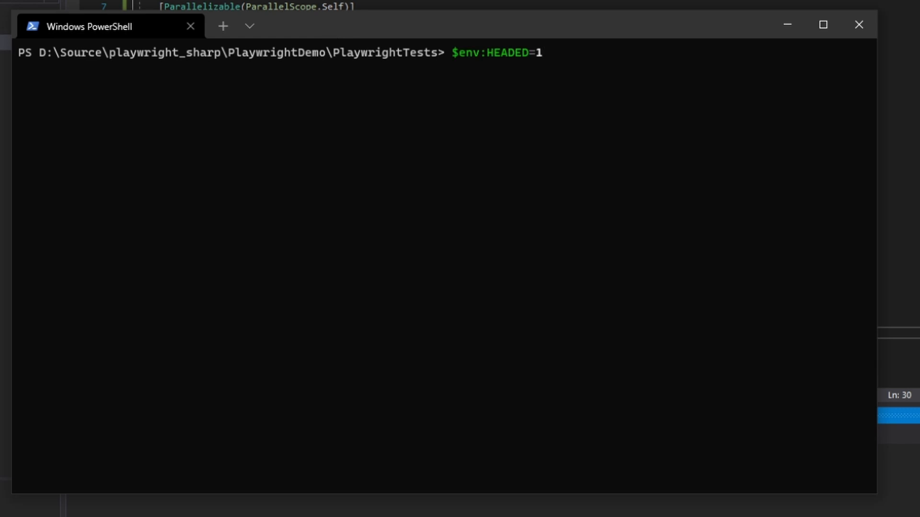
key(Enter)
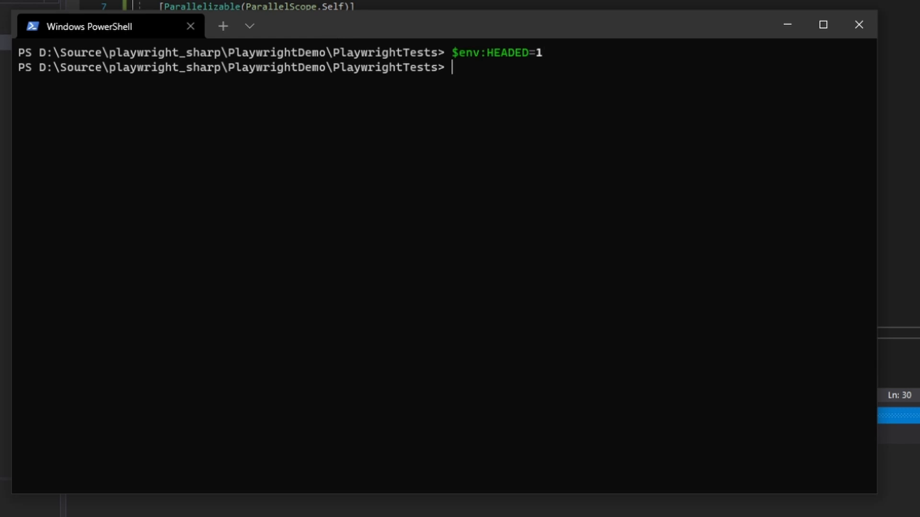
text(dotnet test)
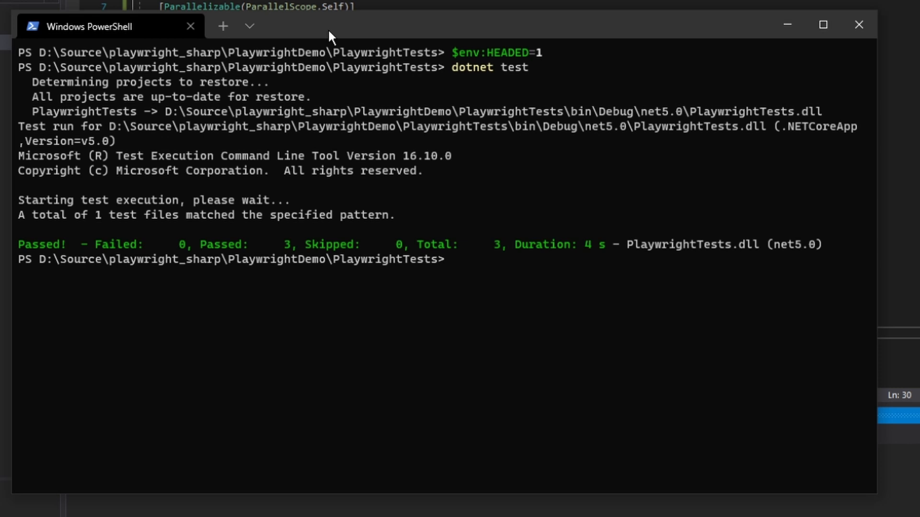
Set BROWSER to firefox and run the suite again
text($env:BROWSER="firefox")
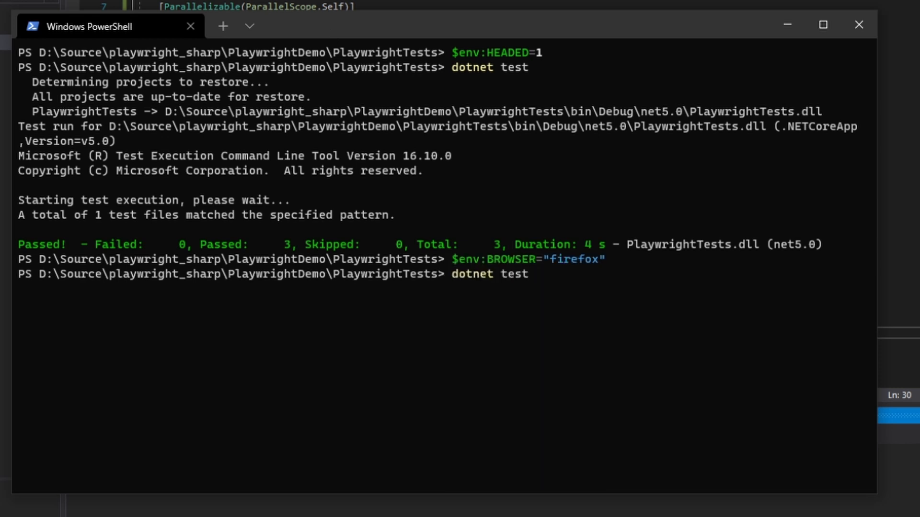
key(Enter)
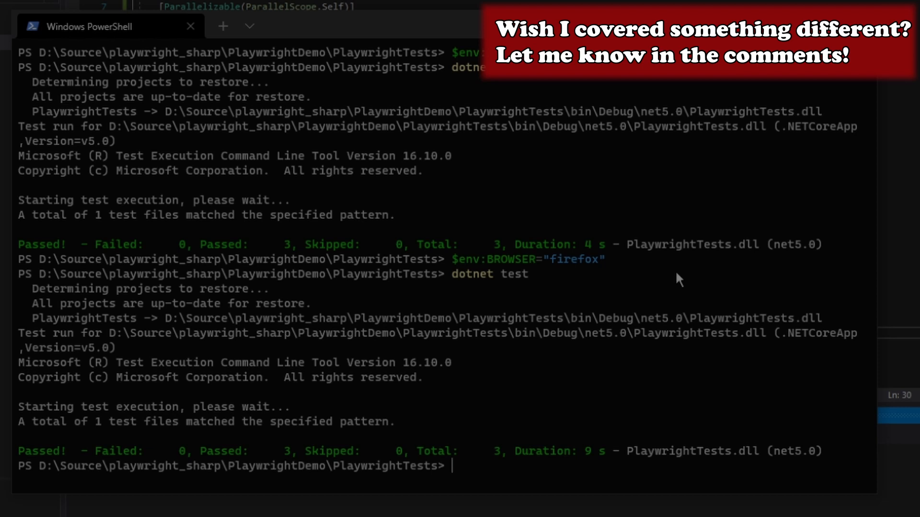
Set DEBUG to pw:api, run the tests, and scroll through the API log output
text($env:DEBUG="pw:api")
text(dotnet test)
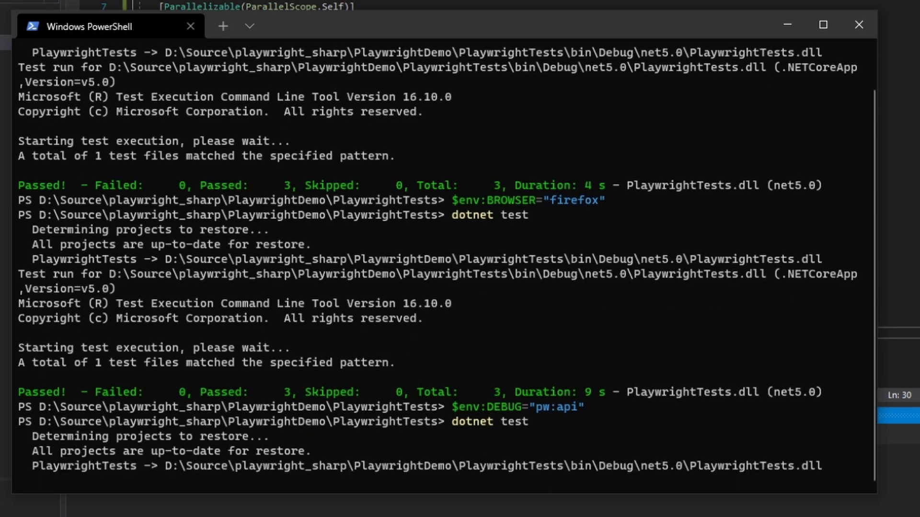
scroll(down, 3)
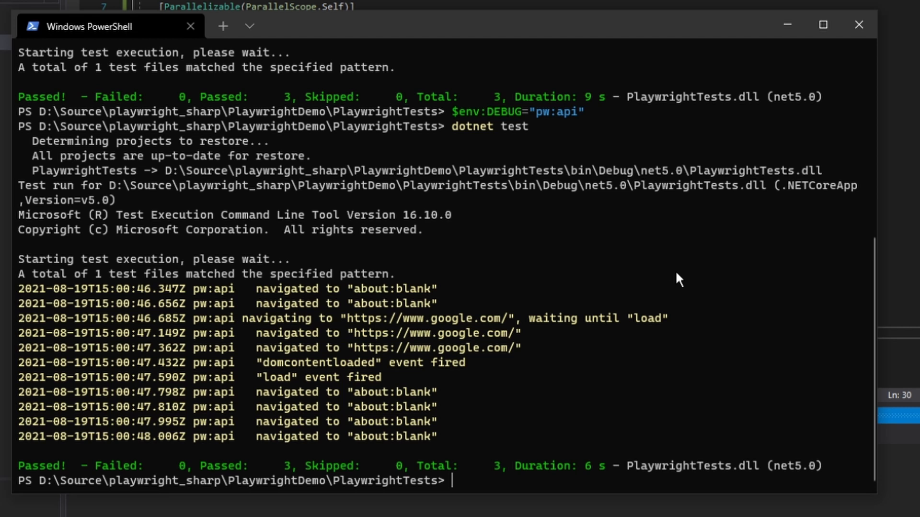
mouse_move(310, 404)
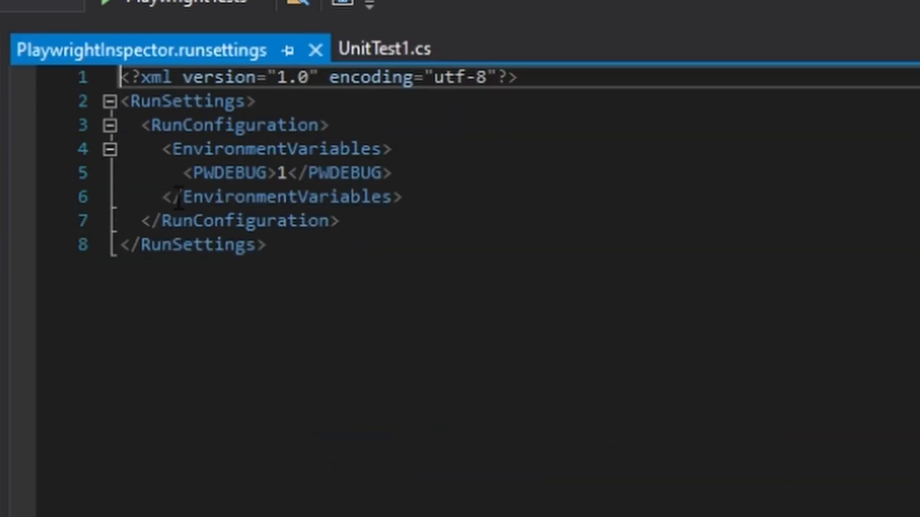
Review the PlaywrightInspector, APILogging and DEBUG runsettings files
drag(182, 173, 390, 173)
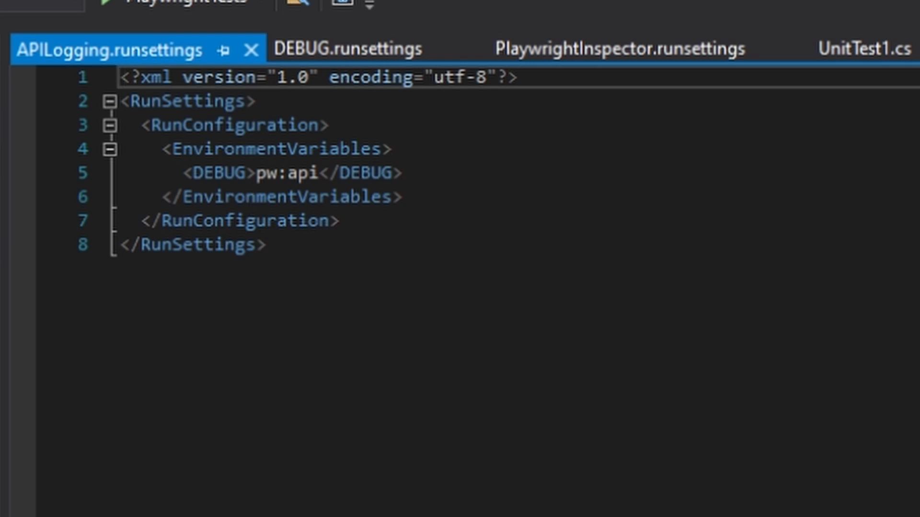
click(223, 15)
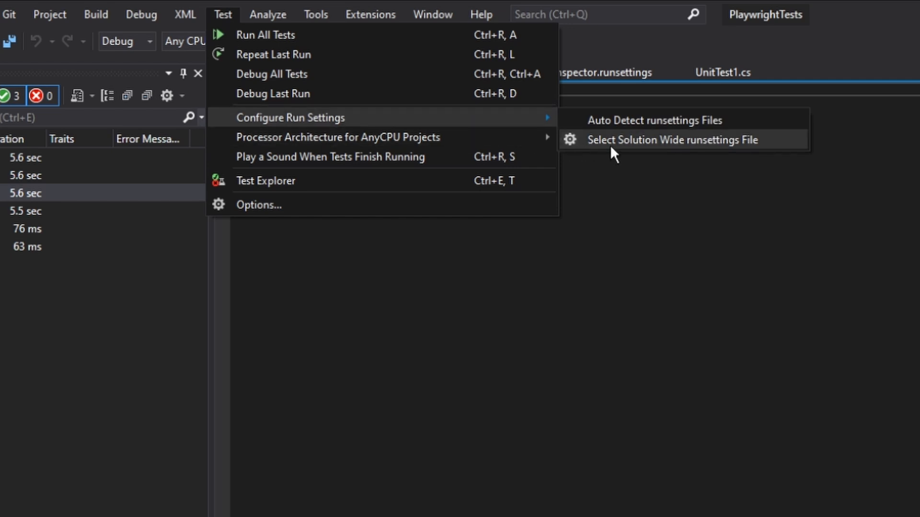
Apply APILogging.runsettings solution-wide and view GoToGoogle's pw:api logs in test details
click(664, 139)
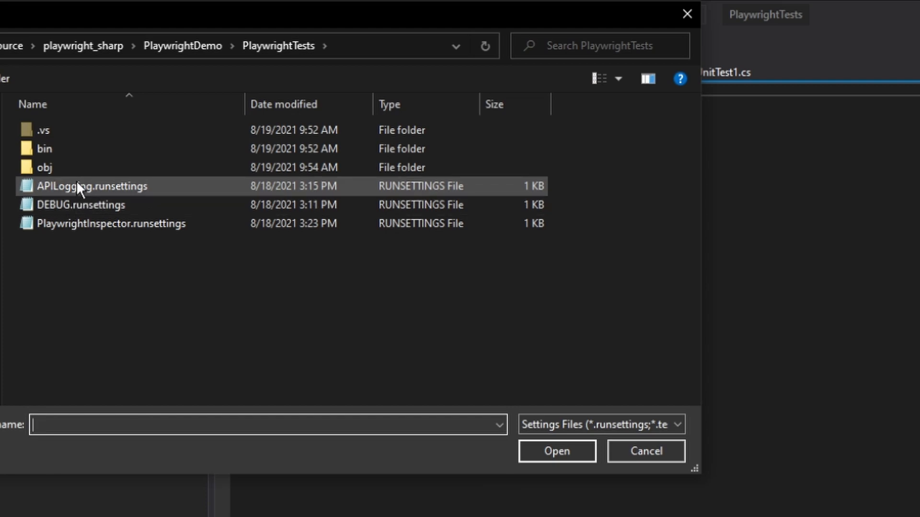
double_click(91, 186)
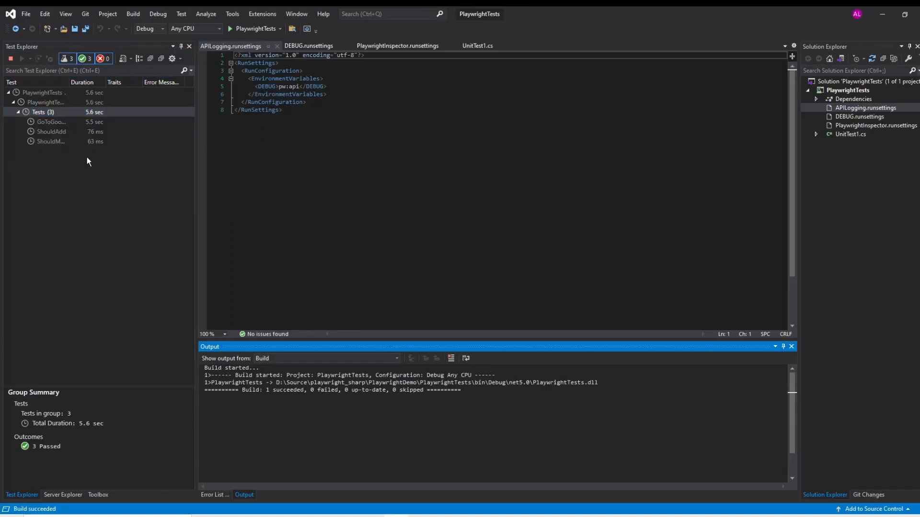
click(49, 121)
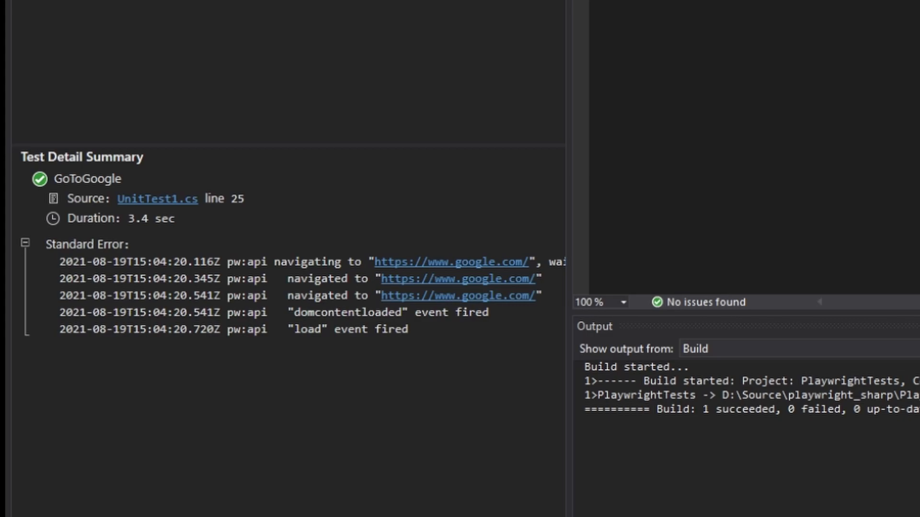
click(203, 13)
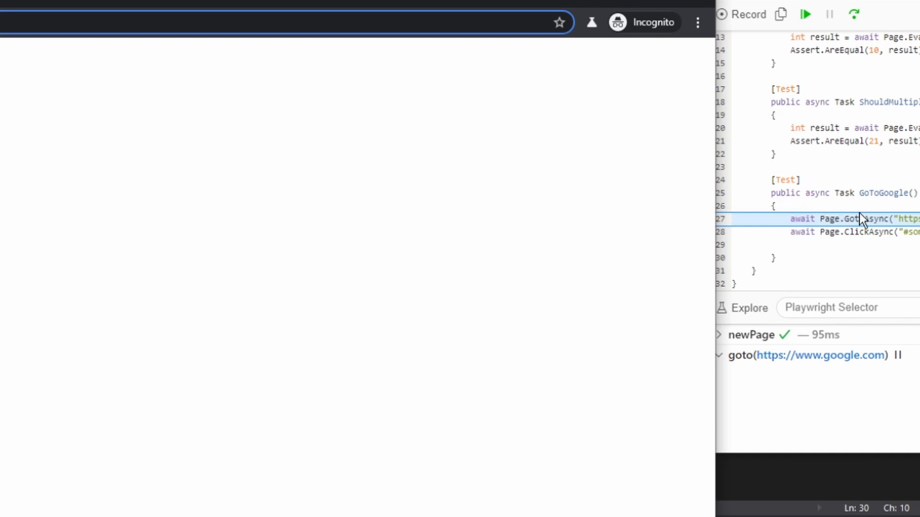
mouse_move(804, 16)
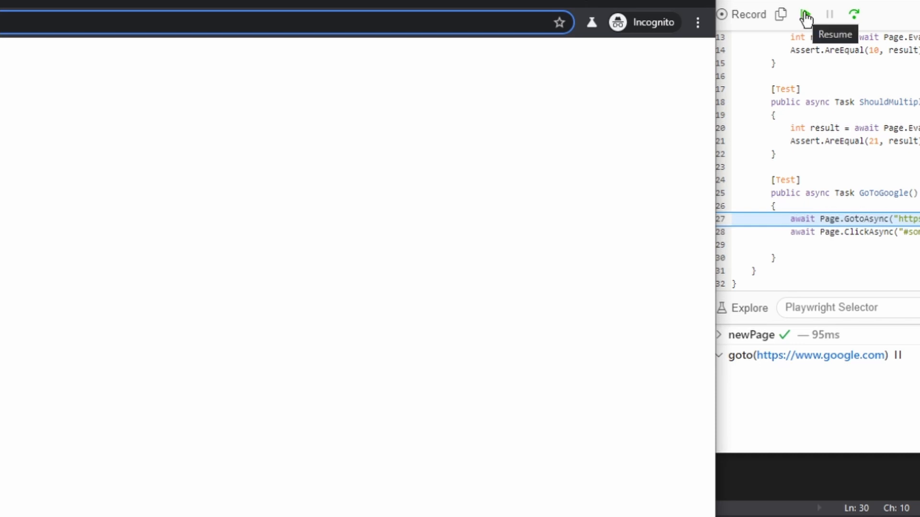
Resume GoToGoogle past loading Google in Playwright Inspector, then scroll the selector documentation
click(805, 14)
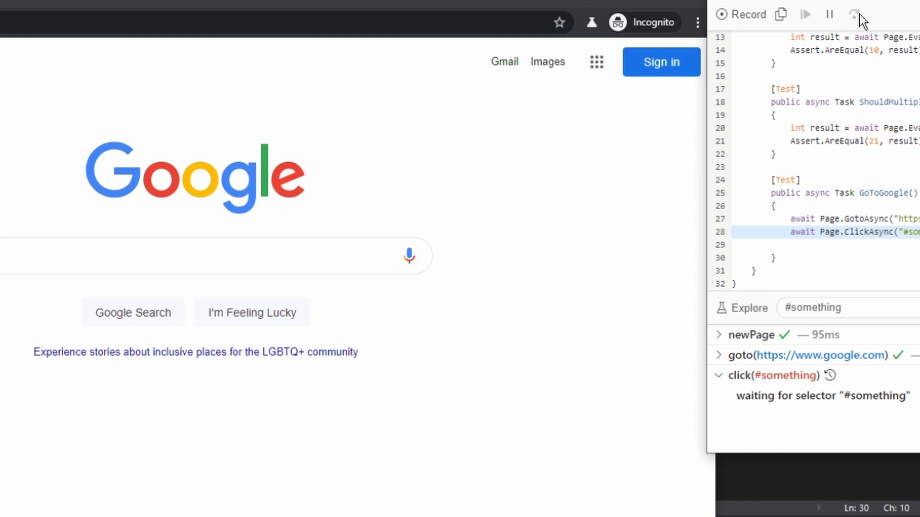
mouse_move(738, 404)
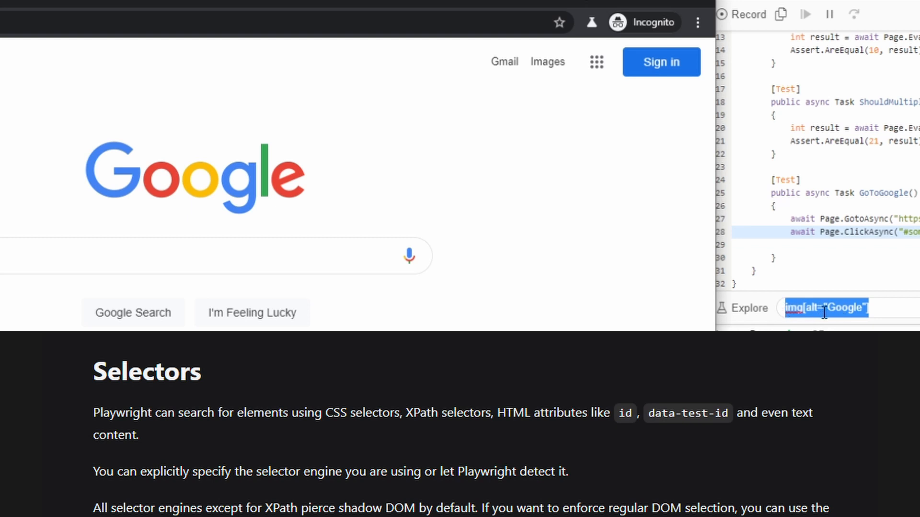
scroll(down, 3)
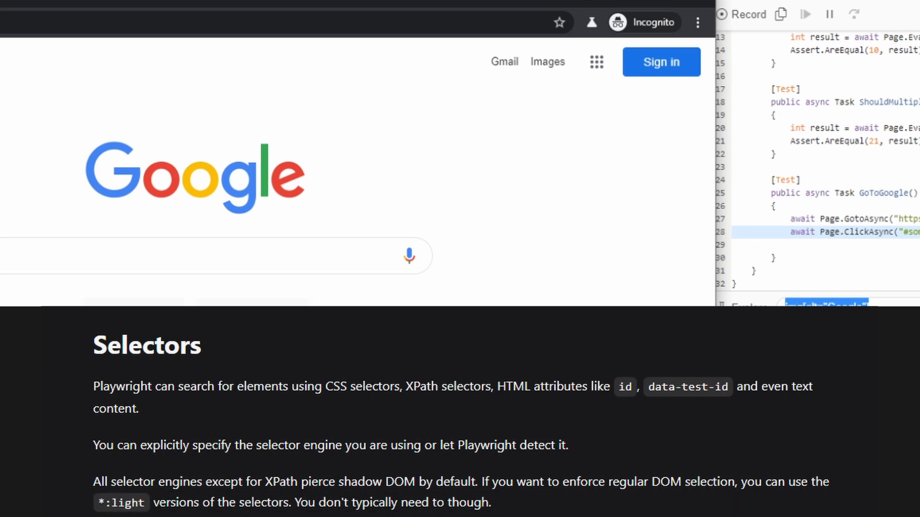